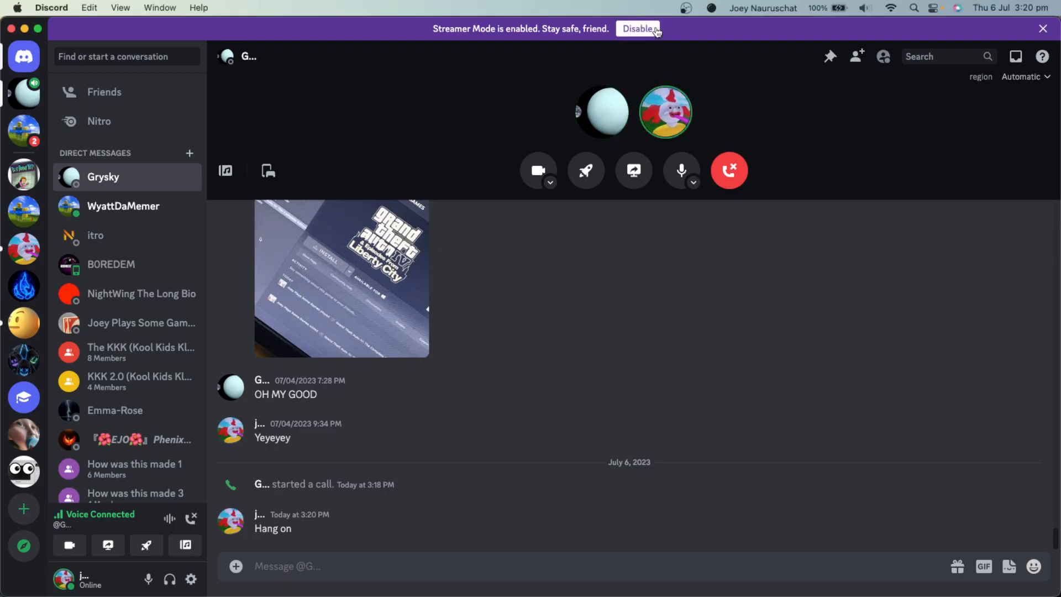
{"action": "mouse_move", "coordinate": [672, 62]}
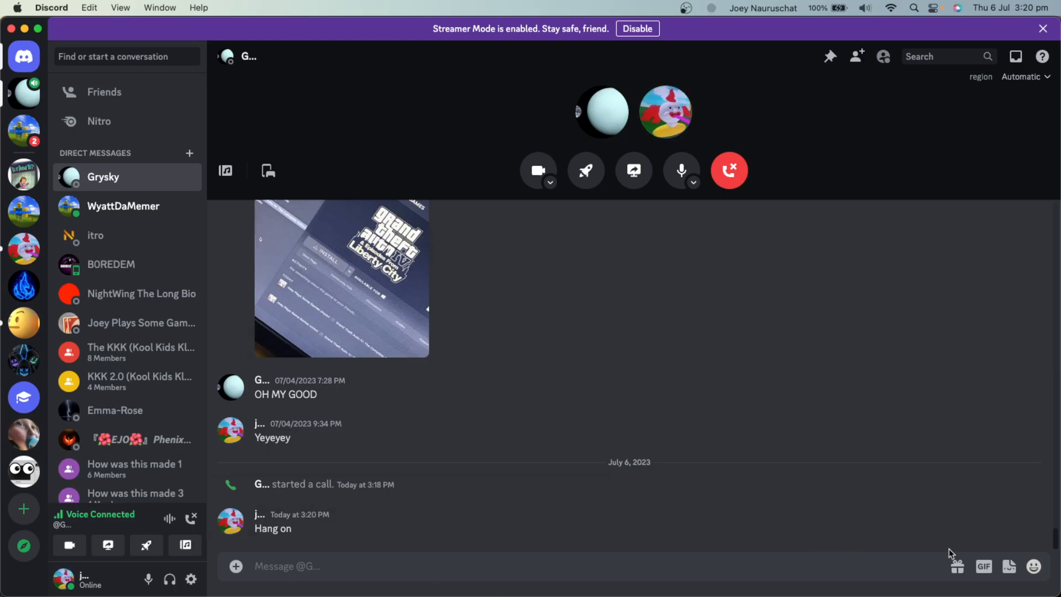
Send the 'don't care didn't ask … stay mad' ratio meme GIF found by searching Tenor for 'rat'
{"action": "left_click", "coordinate": [984, 566]}
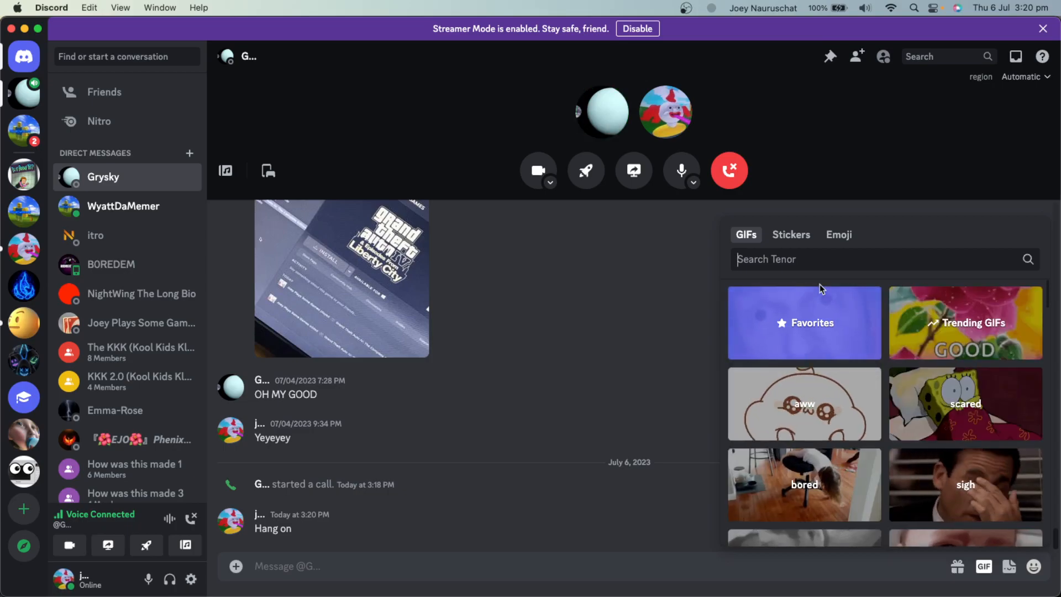
{"action": "type", "text": "rat"}
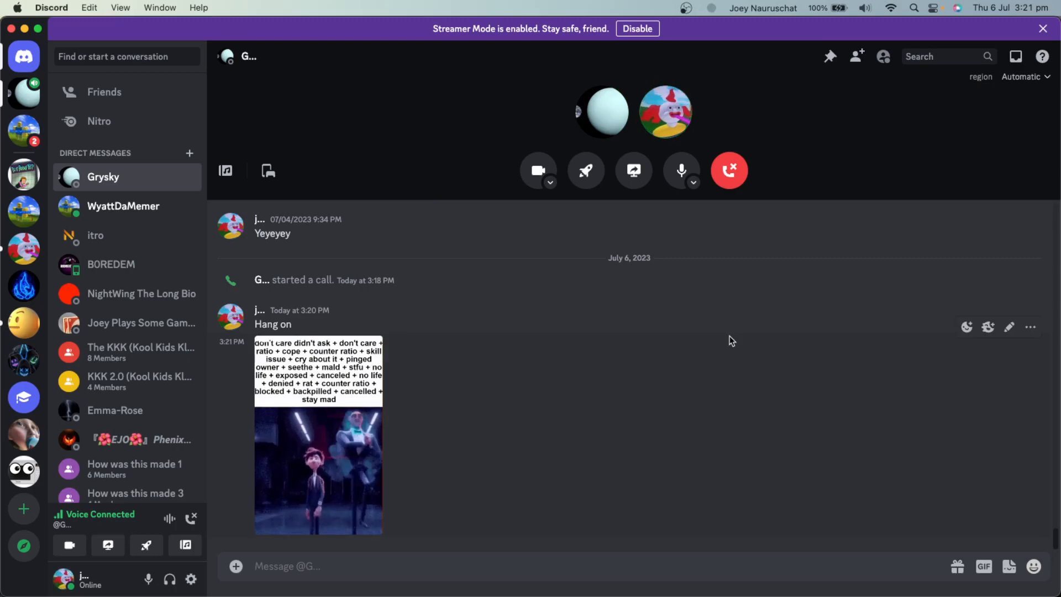
{"action": "left_click", "coordinate": [318, 459]}
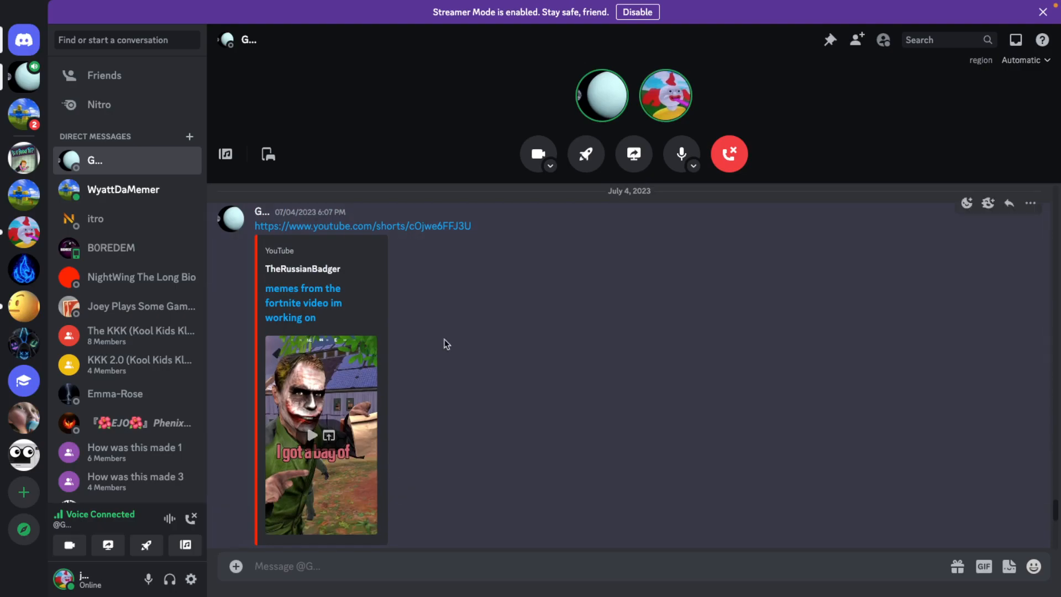
Scroll to the friend's newest 'watch' reply and bring up the GIF browser again
{"action": "scroll", "scroll_direction": "down", "scroll_amount": 3}
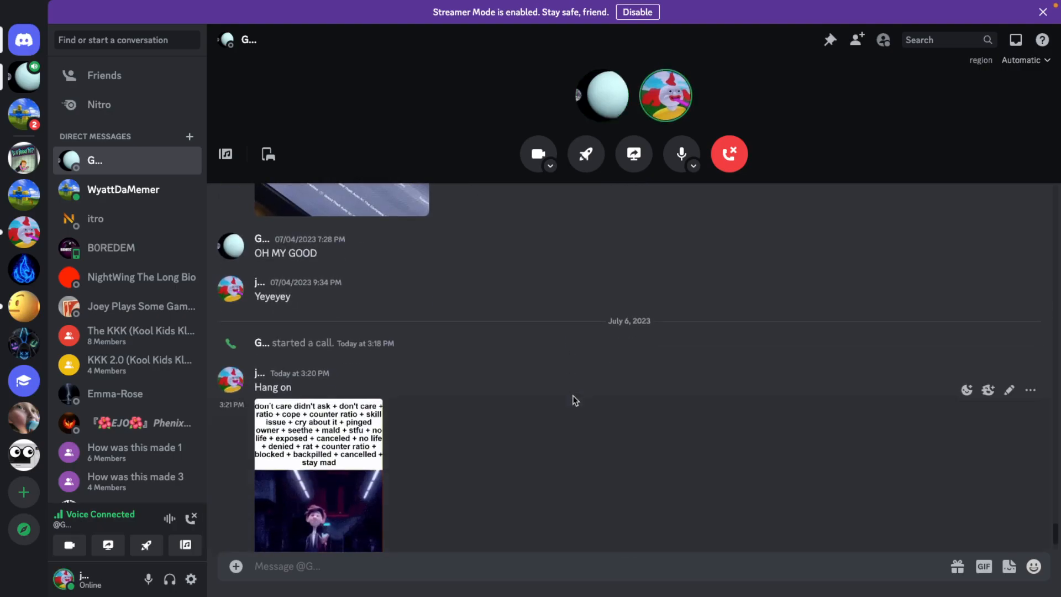
{"action": "left_click", "coordinate": [984, 566]}
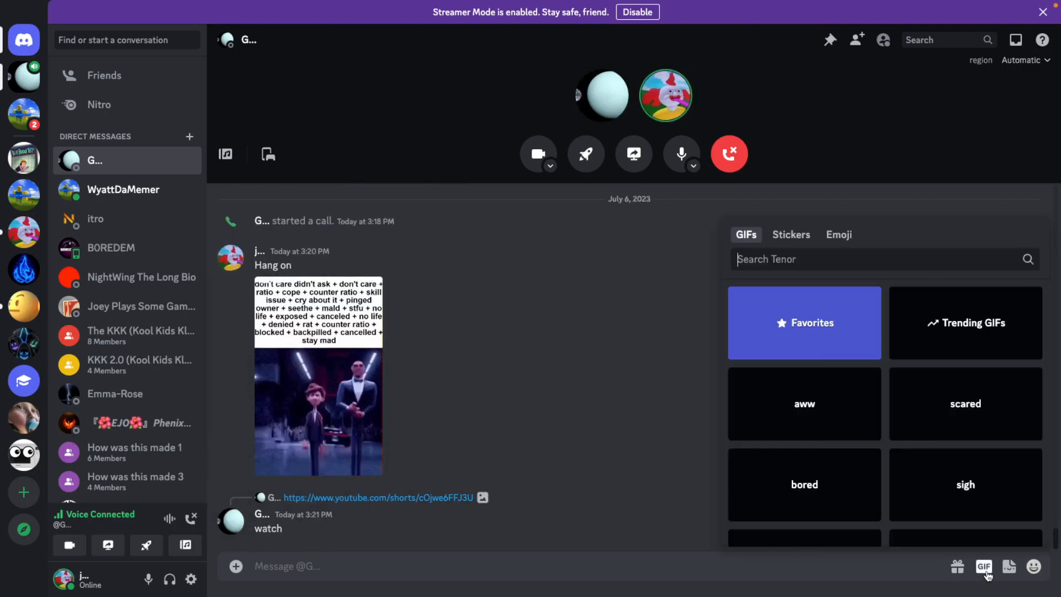
{"action": "left_click", "coordinate": [983, 565]}
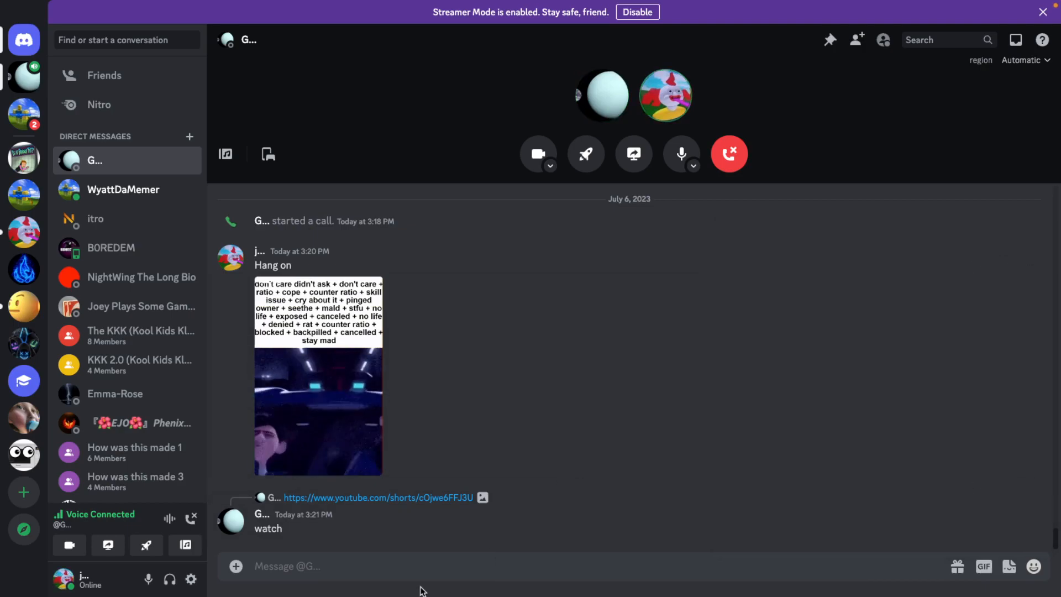
{"action": "left_click", "coordinate": [983, 566]}
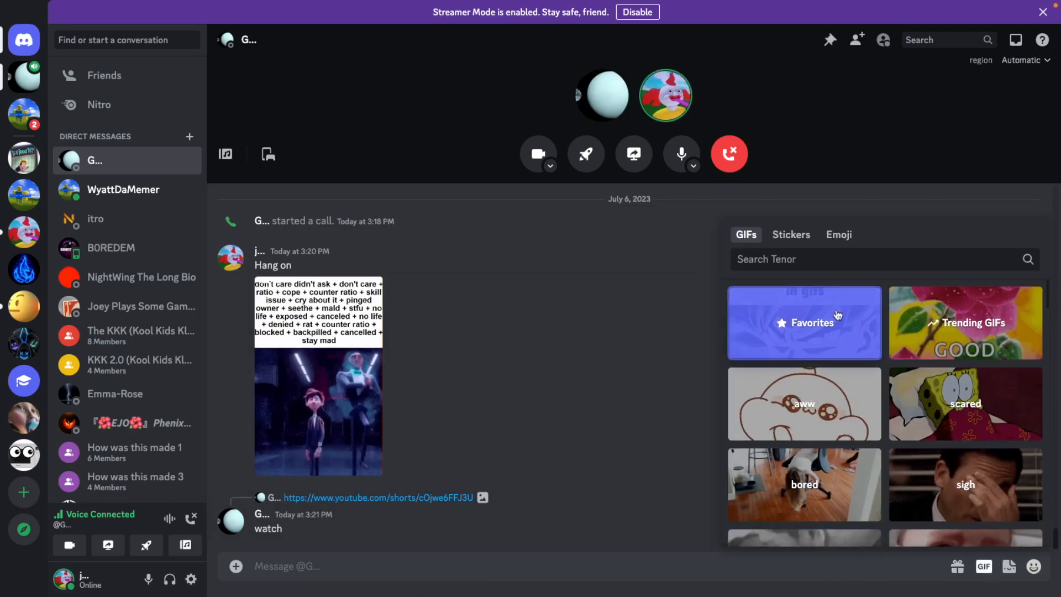
Send the favorited wide-eyed mustached man GIF from the Favorites list
{"action": "left_click", "coordinate": [805, 323]}
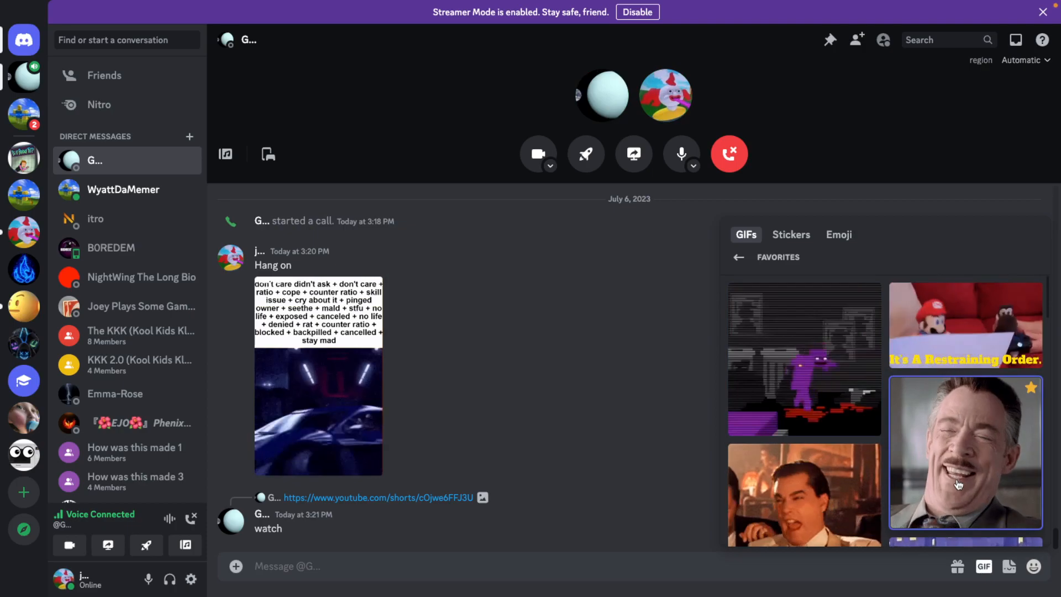
{"action": "scroll", "scroll_direction": "down", "scroll_amount": 3}
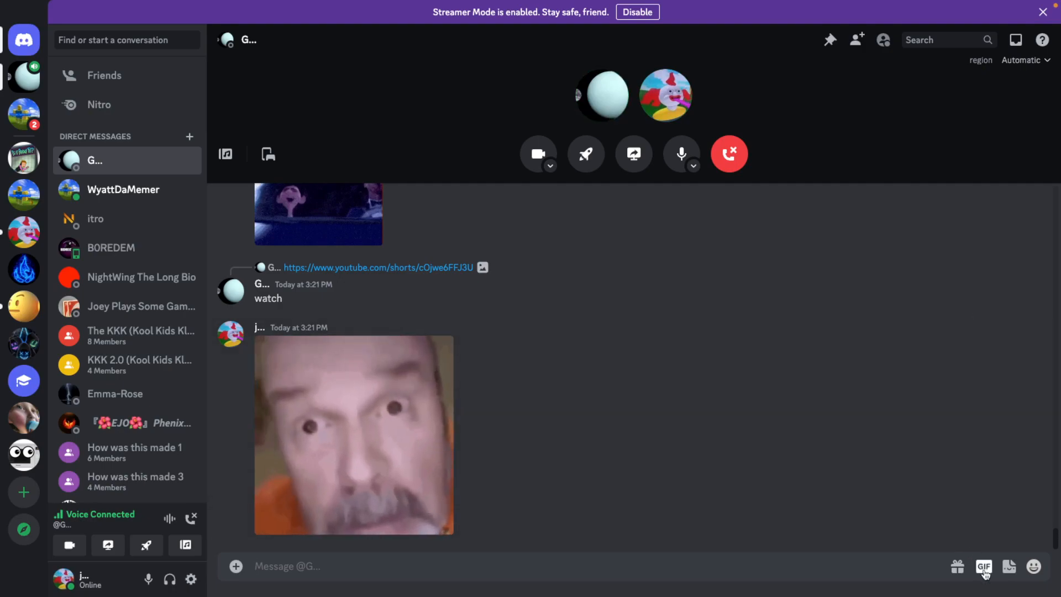
{"action": "mouse_move", "coordinate": [912, 561]}
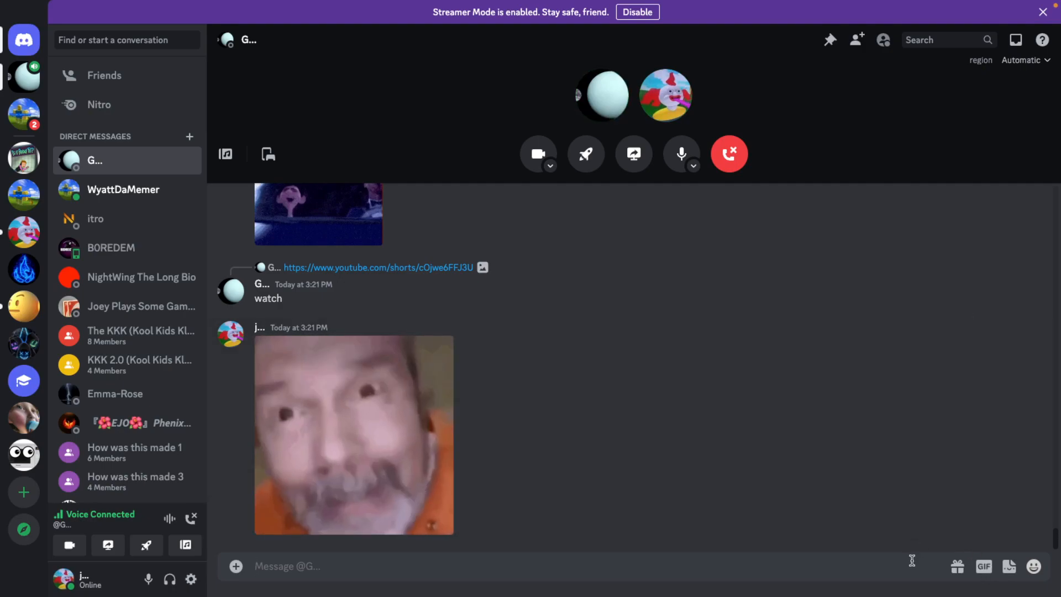
Send the reply 'but have you considered following in its footsteps...' and view the ratio meme GIF enlarged
{"action": "type", "text": "but have"}
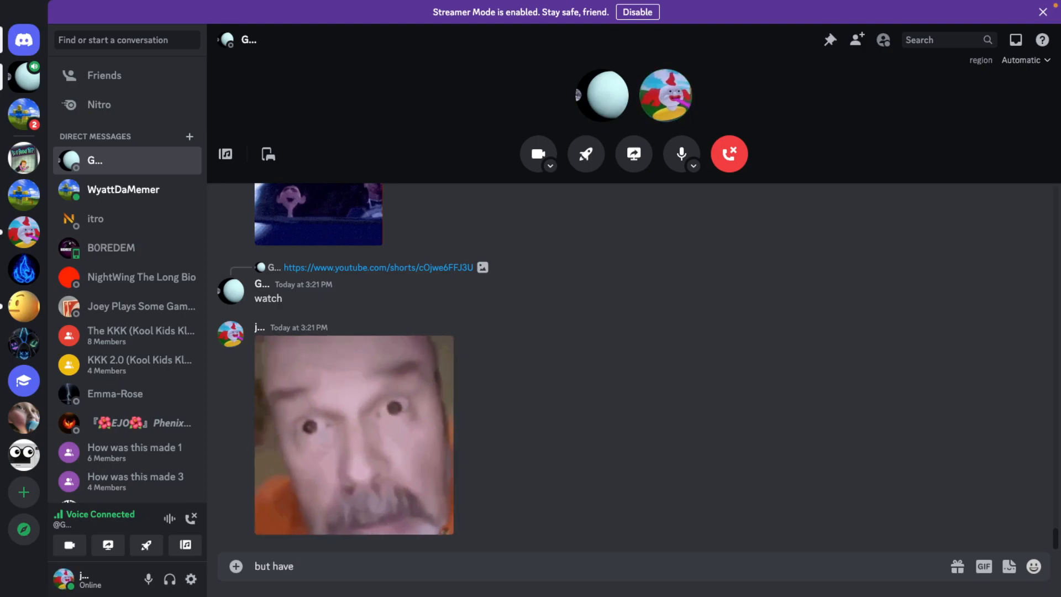
{"action": "type", "text": "you considered fo"}
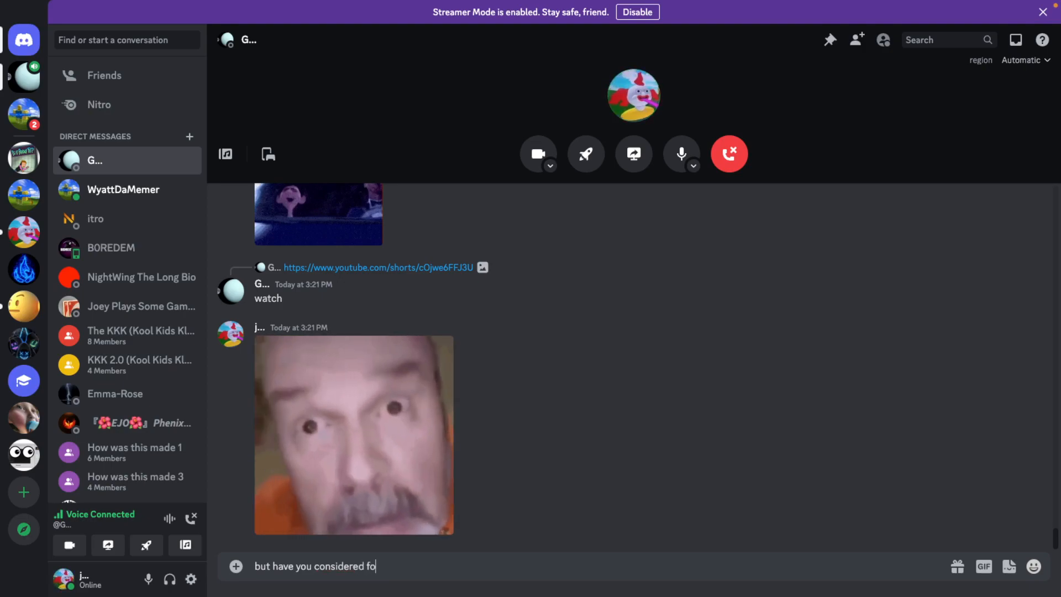
{"action": "type", "text": "llowing in"}
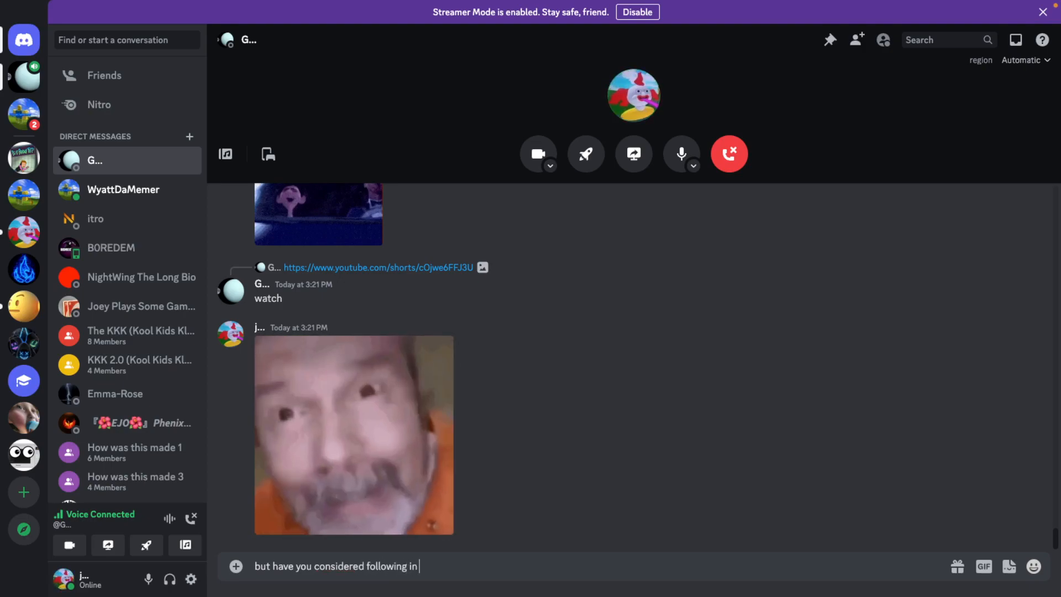
{"action": "type", "text": "its foot"}
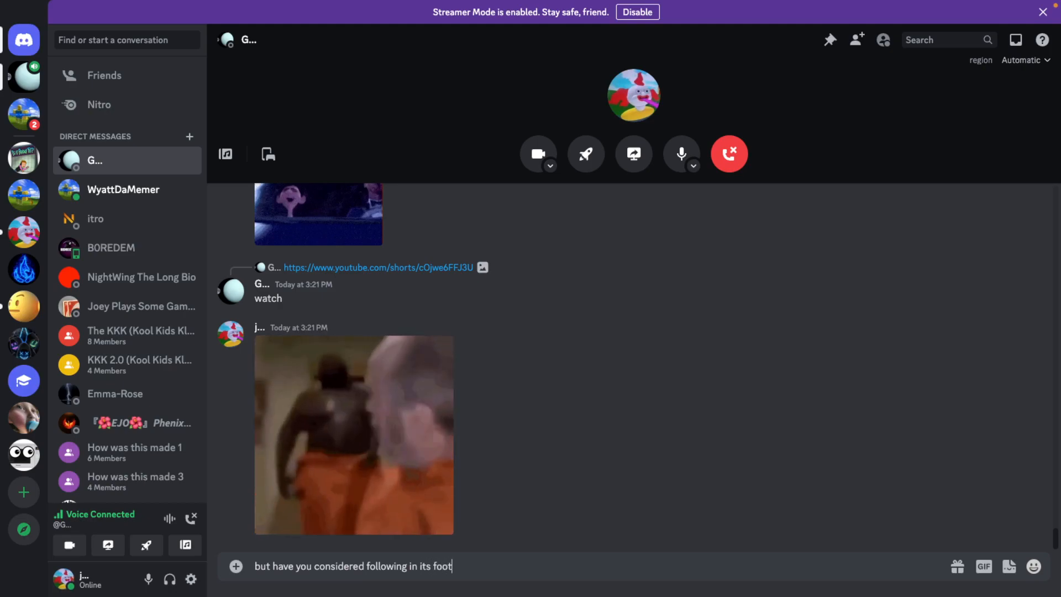
{"action": "type", "text": "steps..."}
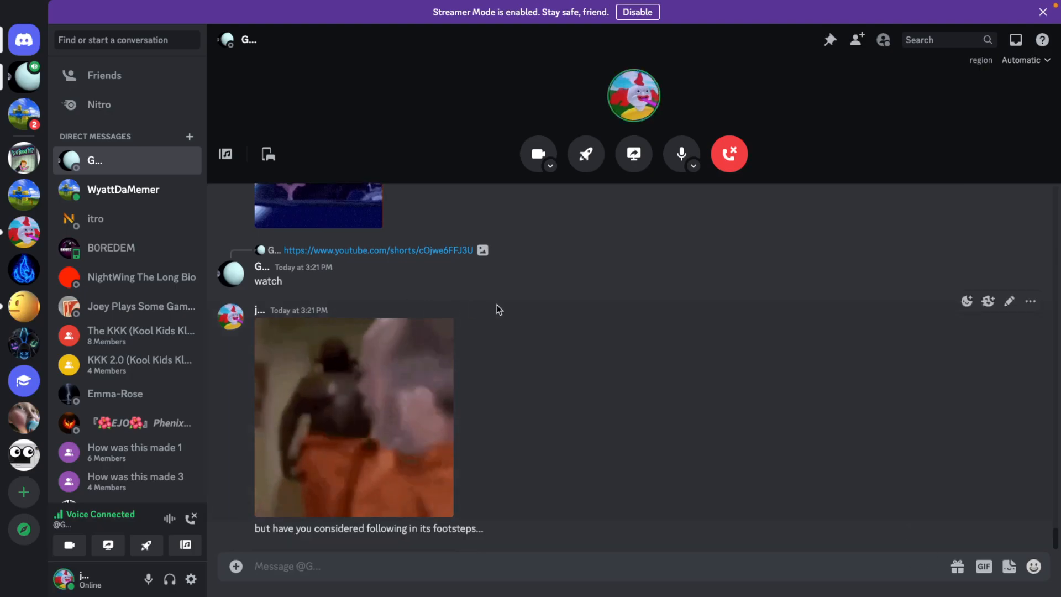
{"action": "left_click", "coordinate": [353, 417]}
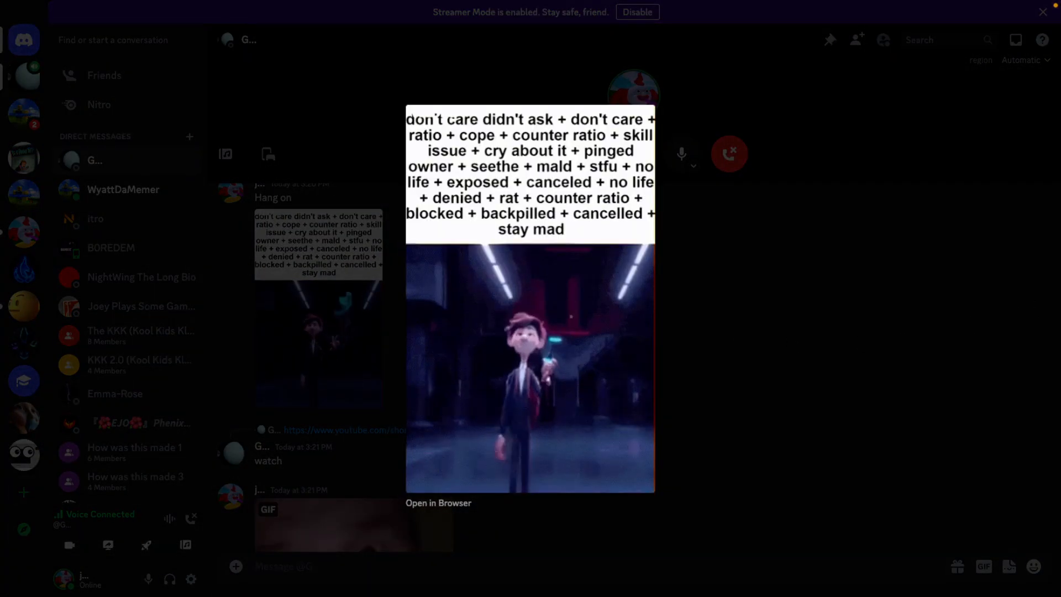